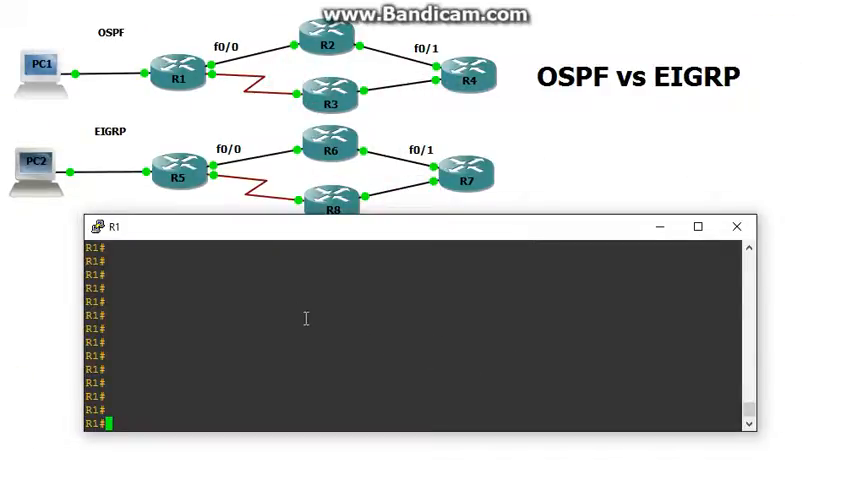
mouse_move(186, 335)
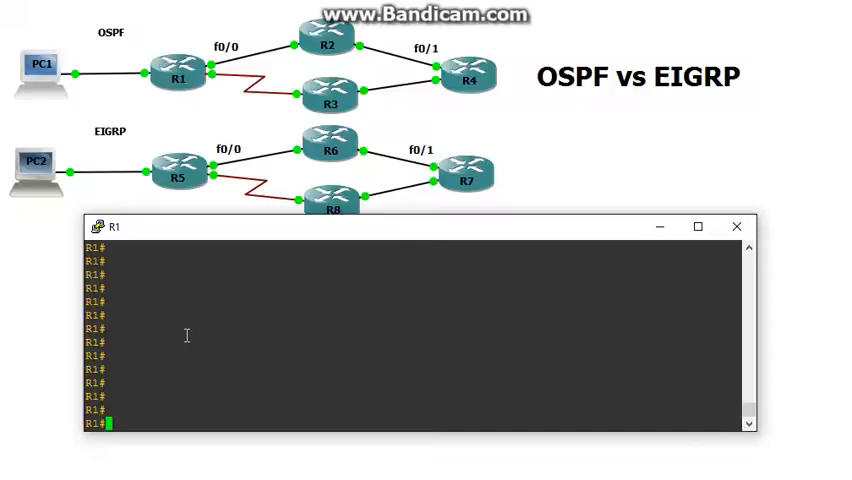
Run 'sho ip route' on R1 and highlight an OSPF route via R2.
text(sho ip route)
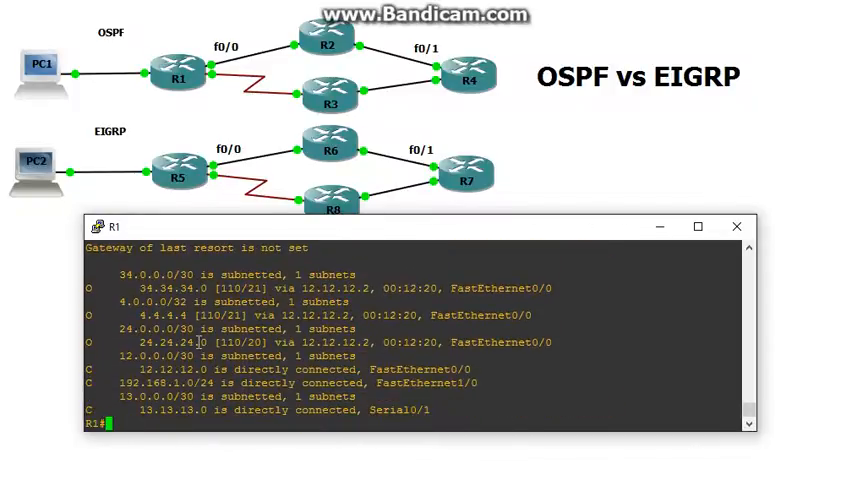
double_click(157, 315)
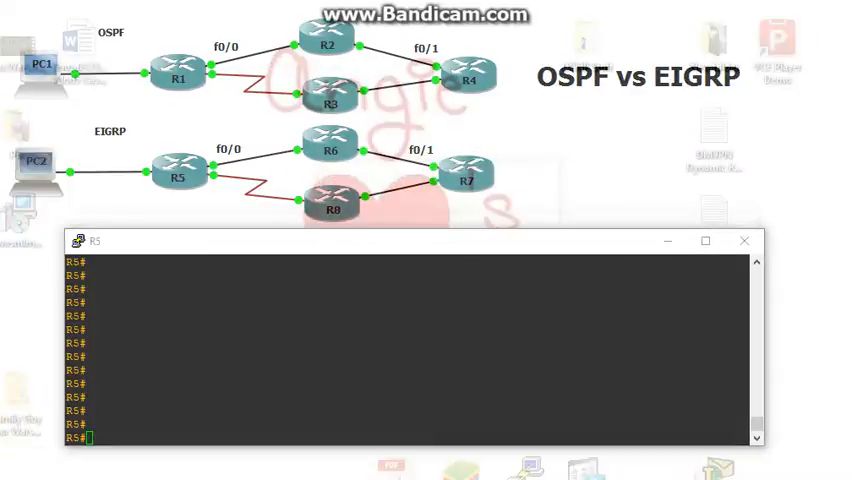
Show R5's routing table, highlighting the EIGRP route to 4.4.4.0 via 12.12.12.2.
text(sho)
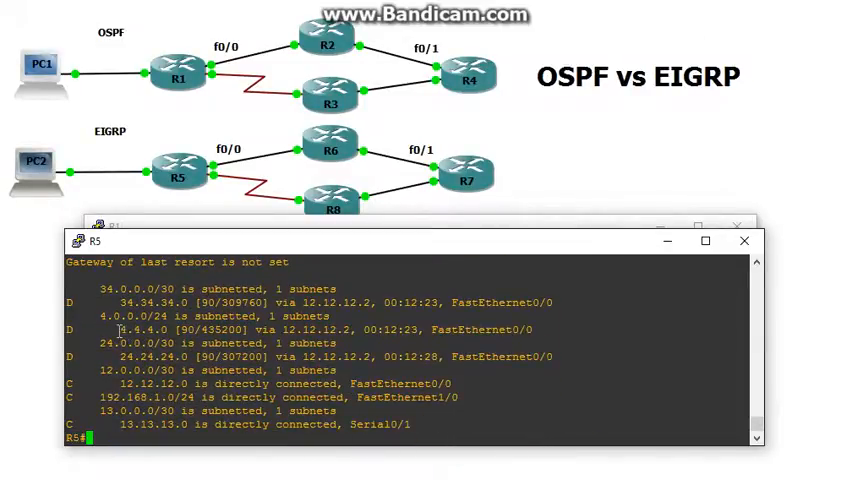
double_click(140, 329)
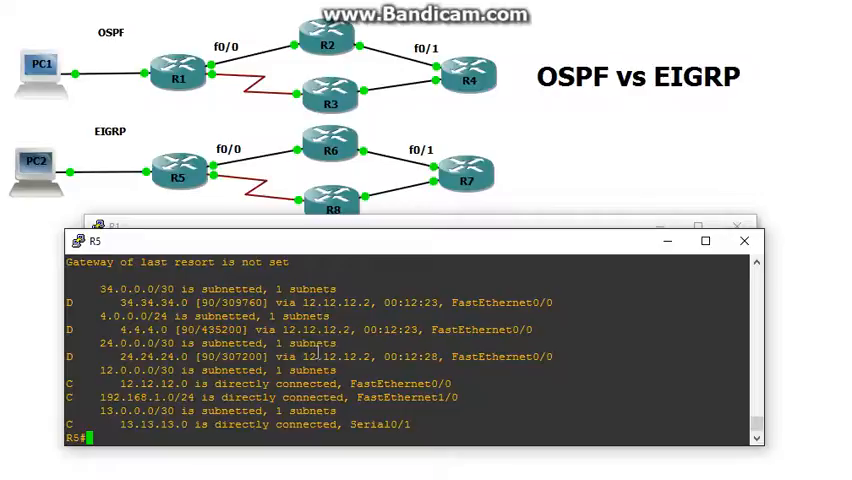
text(sho ip route)
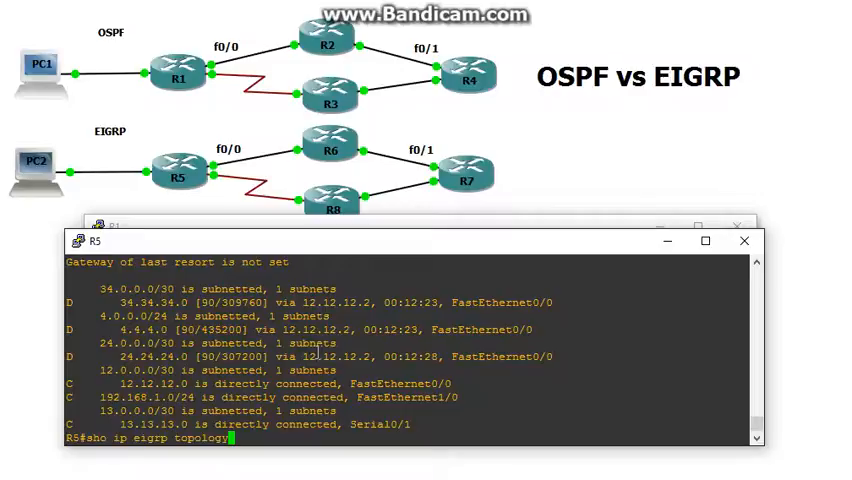
Display R5's EIGRP topology and highlight the backup route's distance 156160 and Serial0/1.
key(enter)
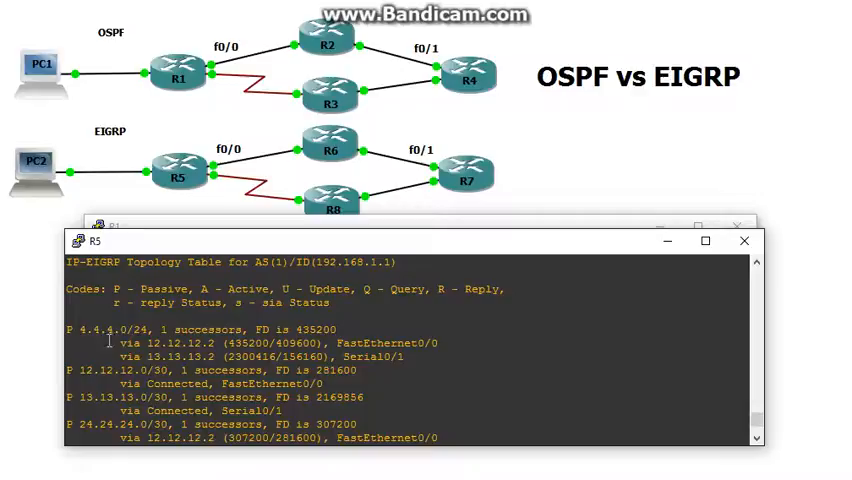
double_click(110, 329)
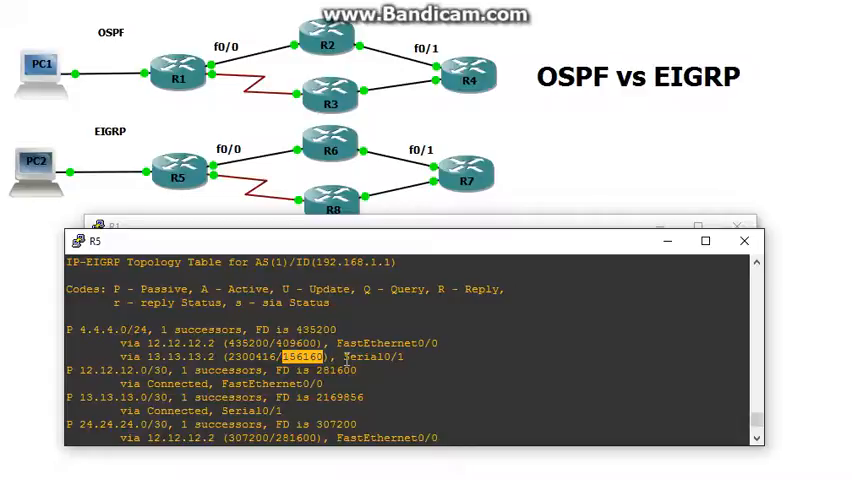
double_click(368, 356)
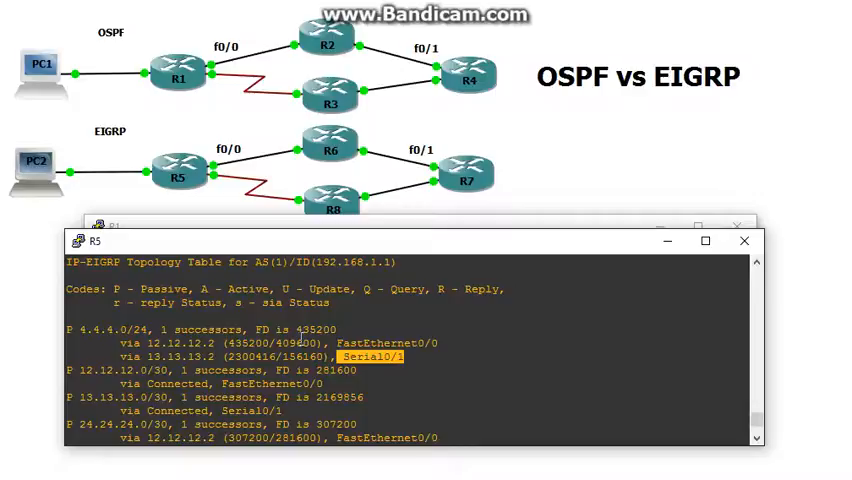
mouse_move(640, 244)
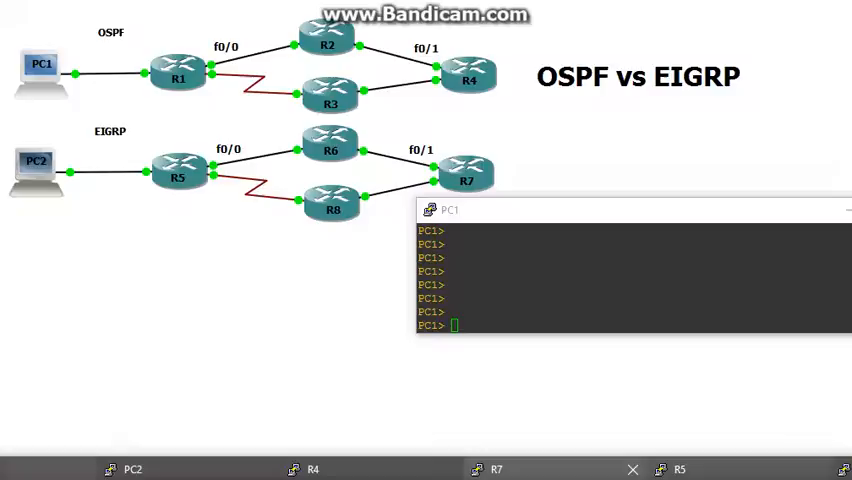
Open R4 and R7 consoles, stage 'ping 4.4.4.4 -c 25' and 'shut' on both routers.
click(131, 468)
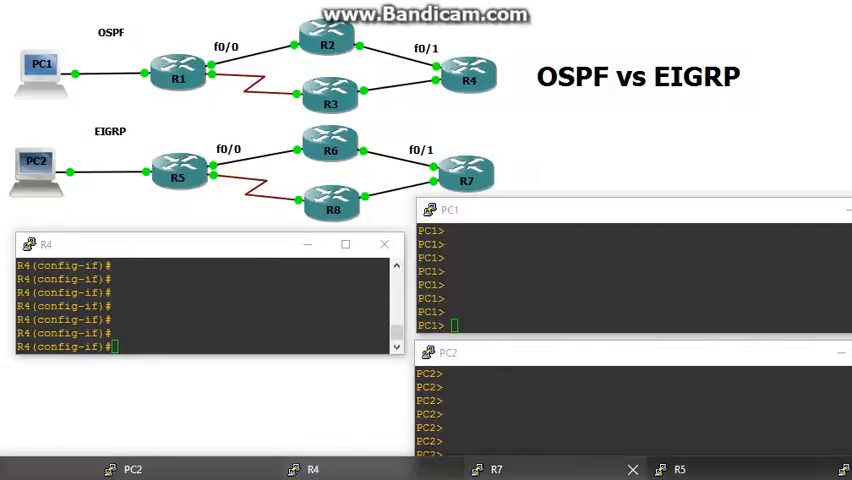
click(497, 469)
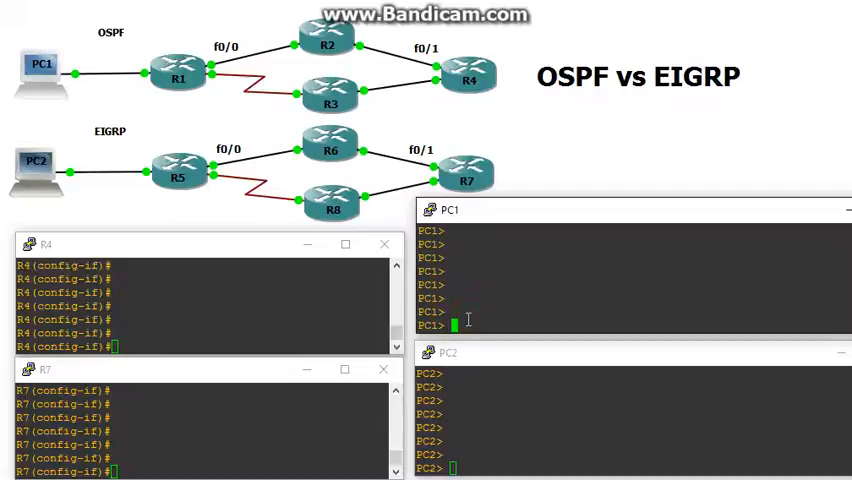
text(ping 4.4.4.4 -c 100)
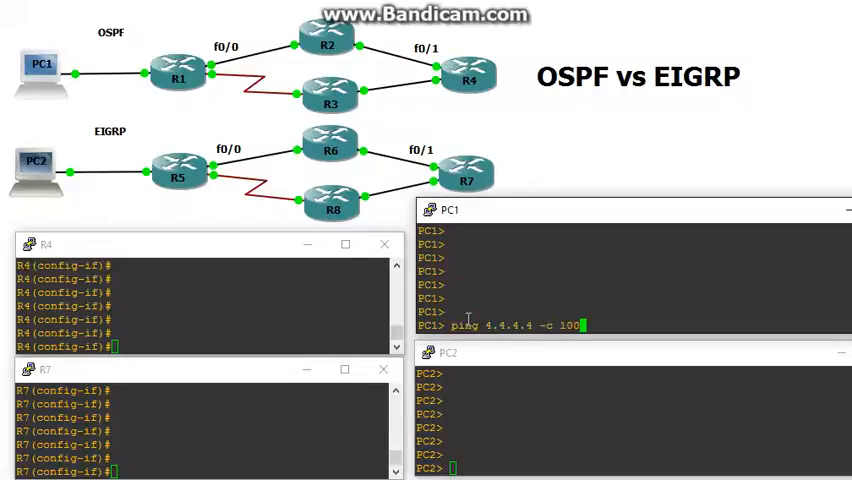
key(Backspace)
text(ping 4.4.4.4 -c 20)
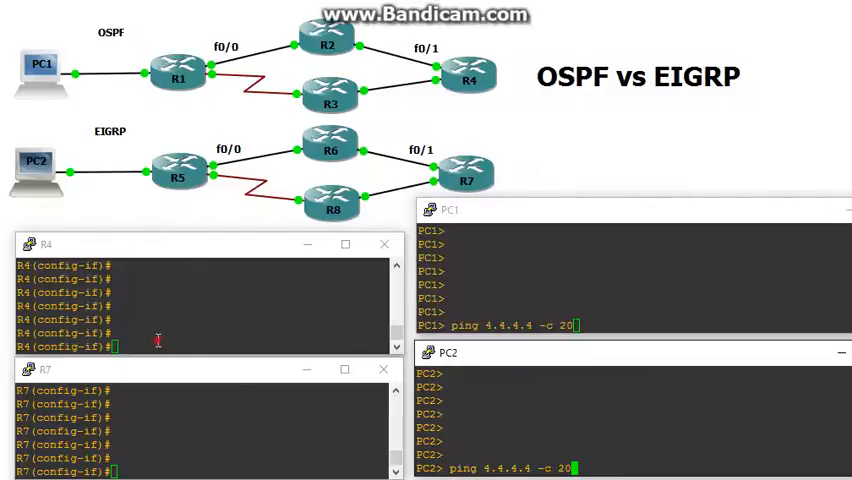
text(shut)
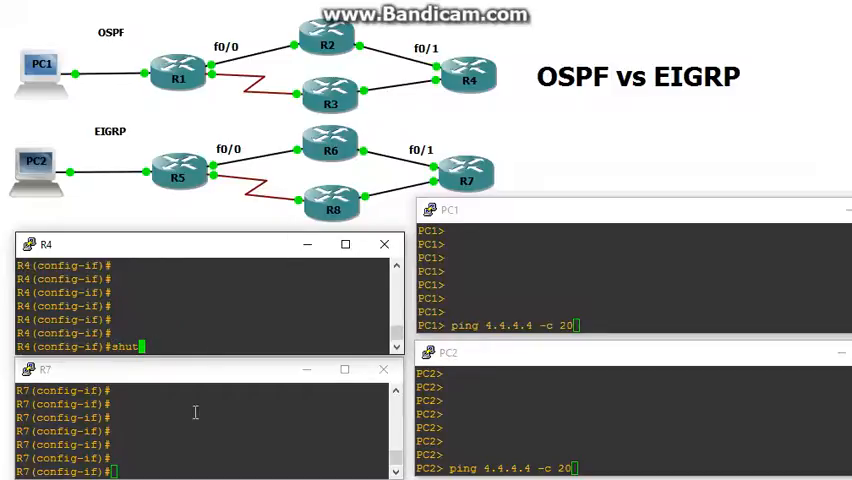
text(shut)
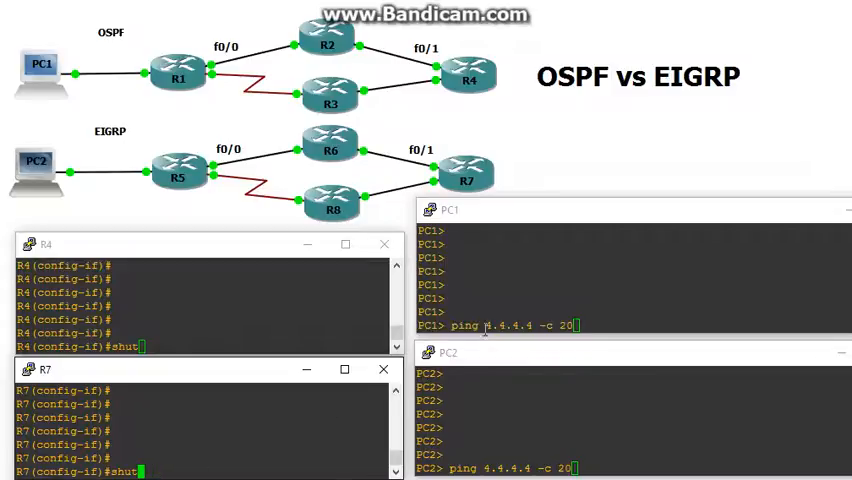
text(5)
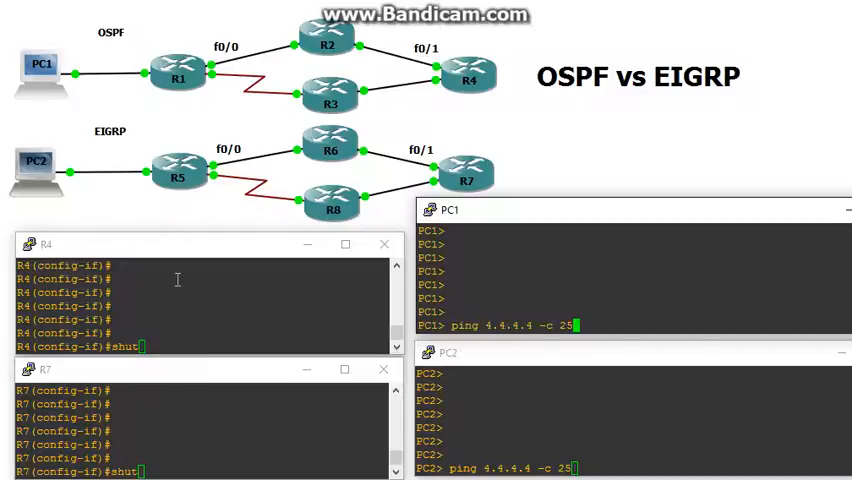
mouse_move(183, 303)
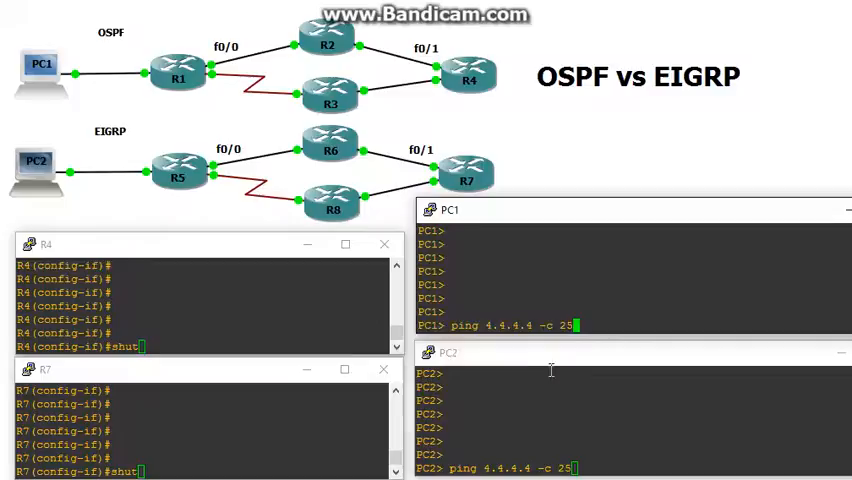
mouse_move(362, 292)
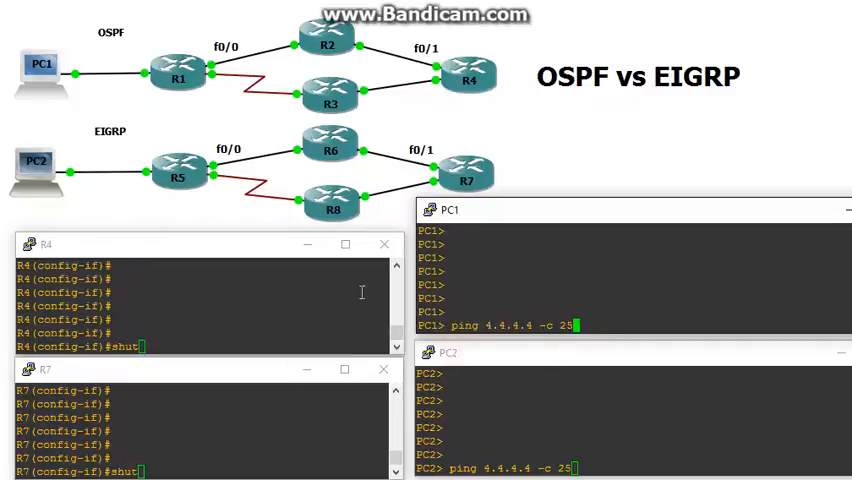
mouse_move(594, 413)
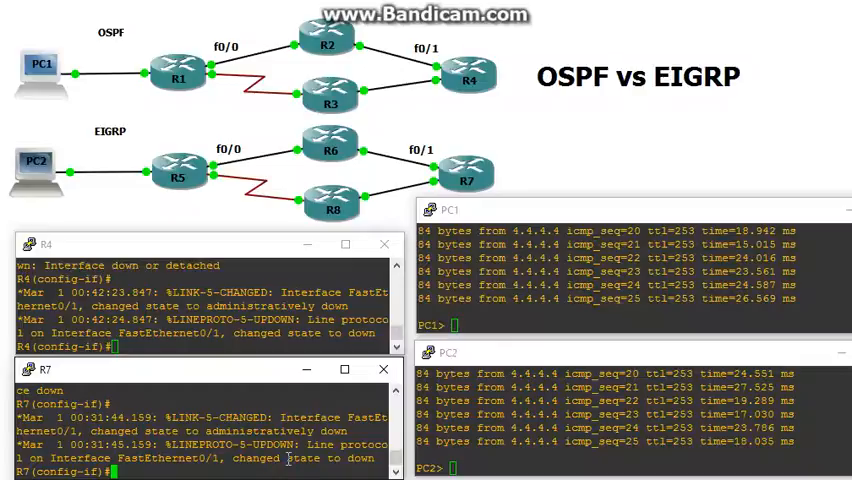
Enter 'no shut' on R7 and R4 FastEthernet0/1, then view R5's EIGRP routes.
text(no-)
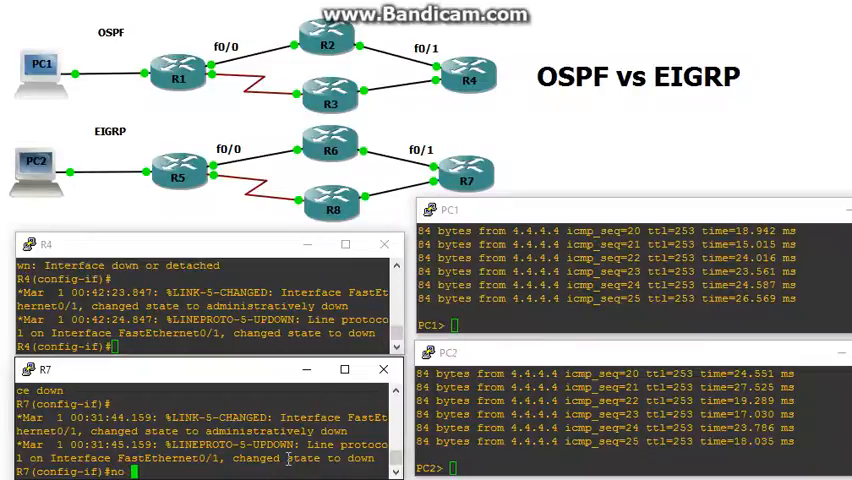
text(no shut)
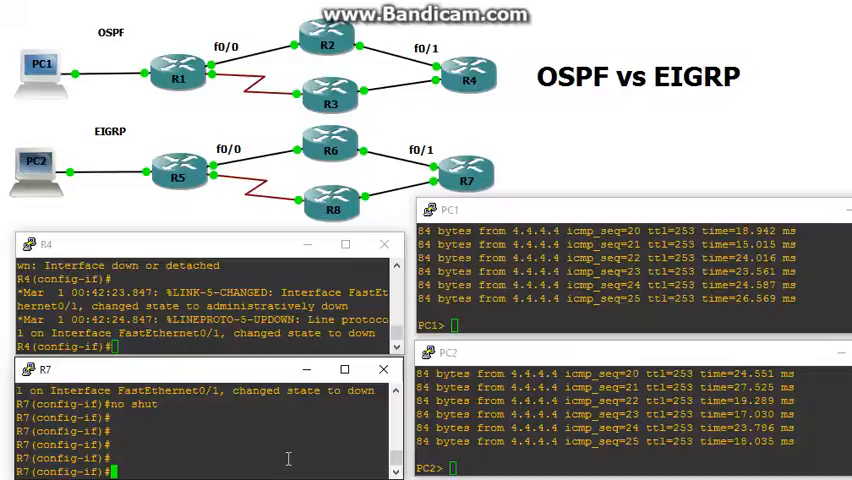
key(Enter)
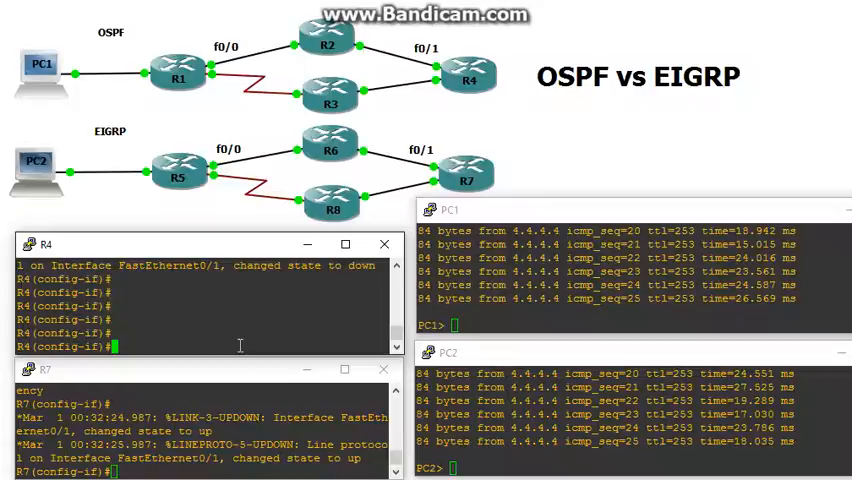
text(no shut)
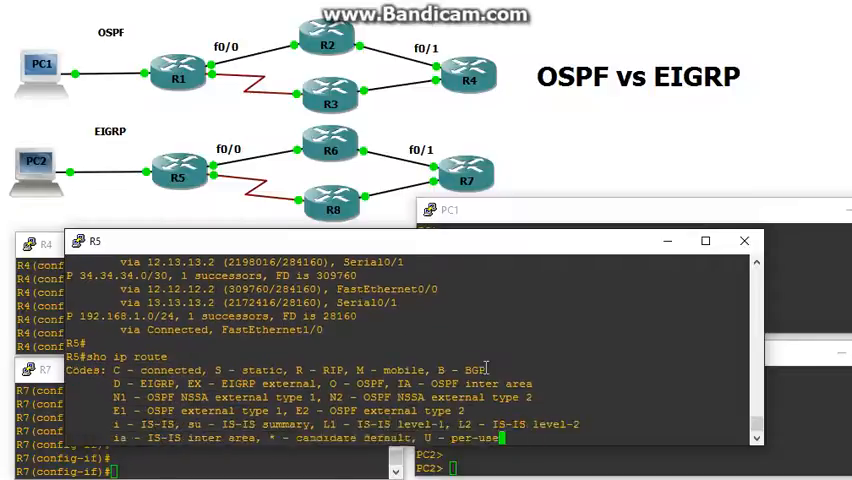
key(enter)
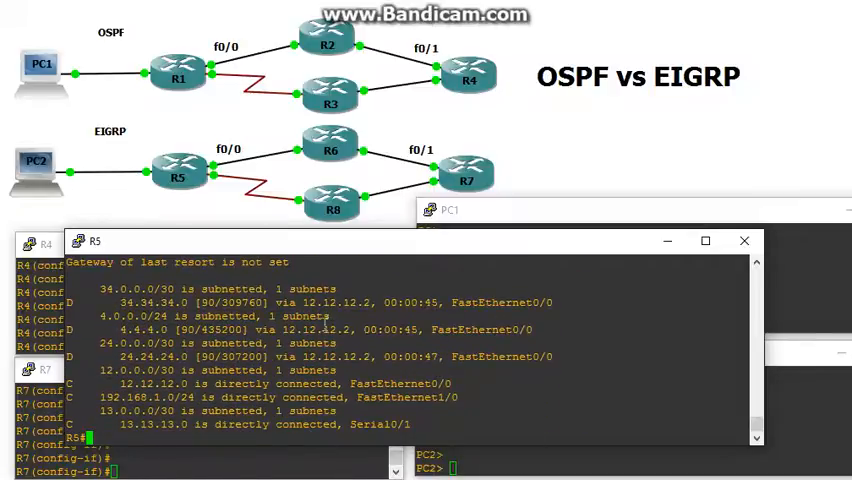
mouse_move(521, 330)
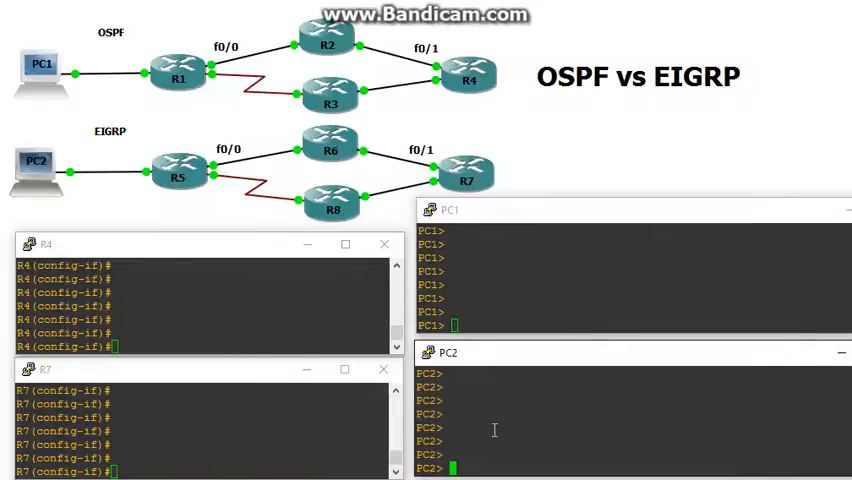
Stage 'ping 4.4.4.4 -c 20' on PC1 and PC2 and 'shut' on R4 and R7.
text(ping 4.4.4.4 -c 25)
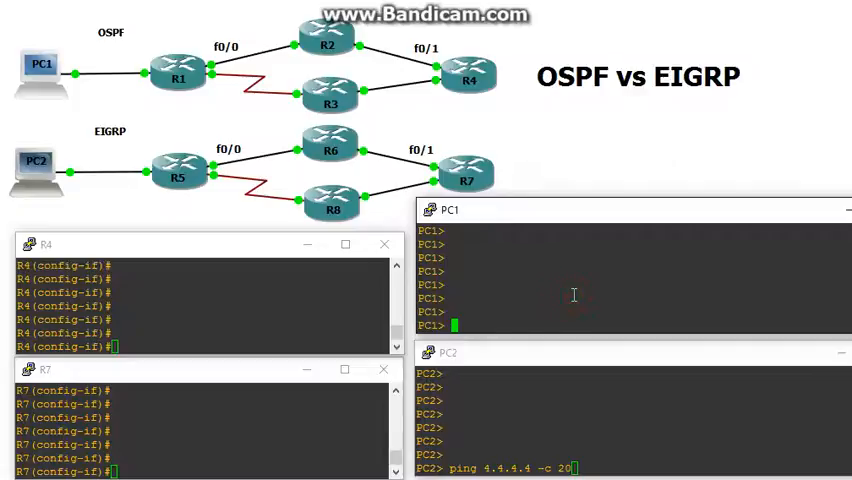
text(ping 4.4.4.4 -c 20)
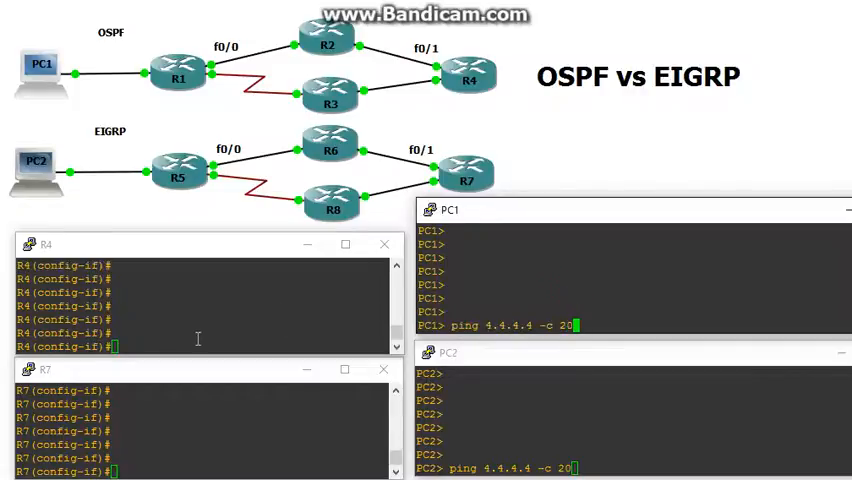
text(shut)
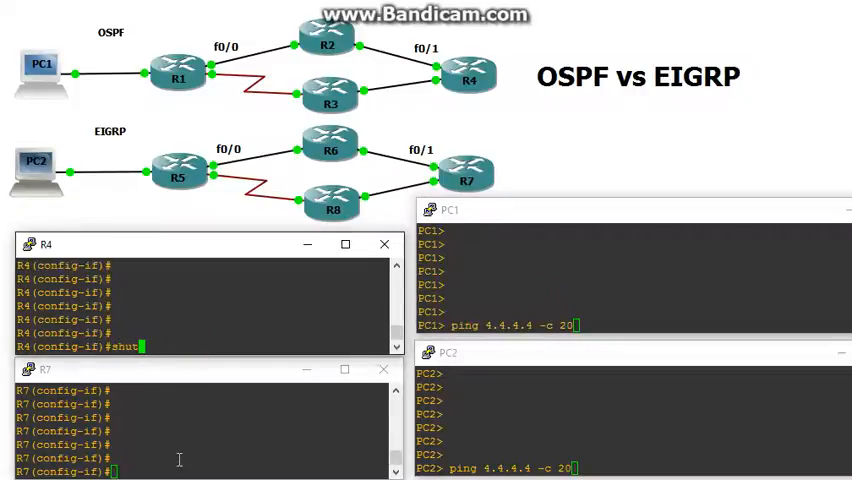
text(shut)
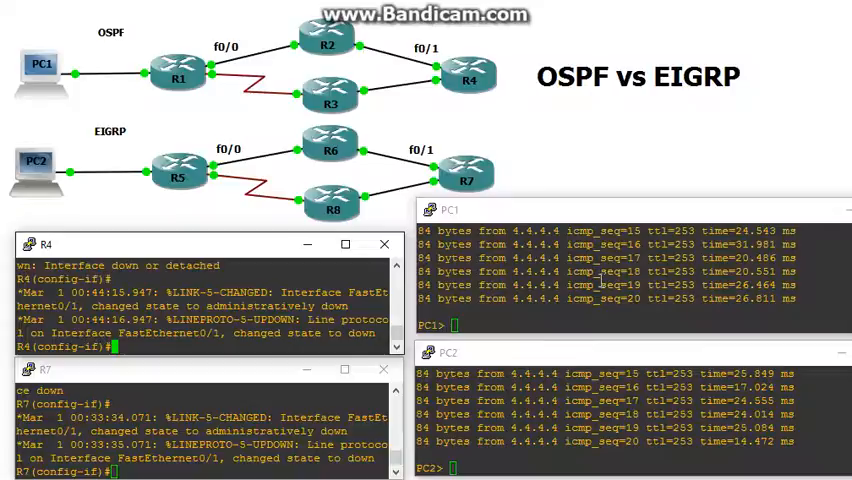
mouse_move(234, 42)
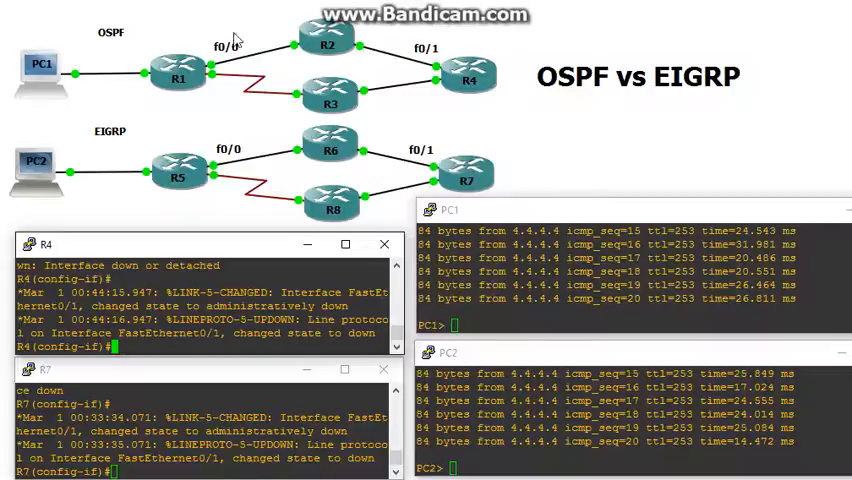